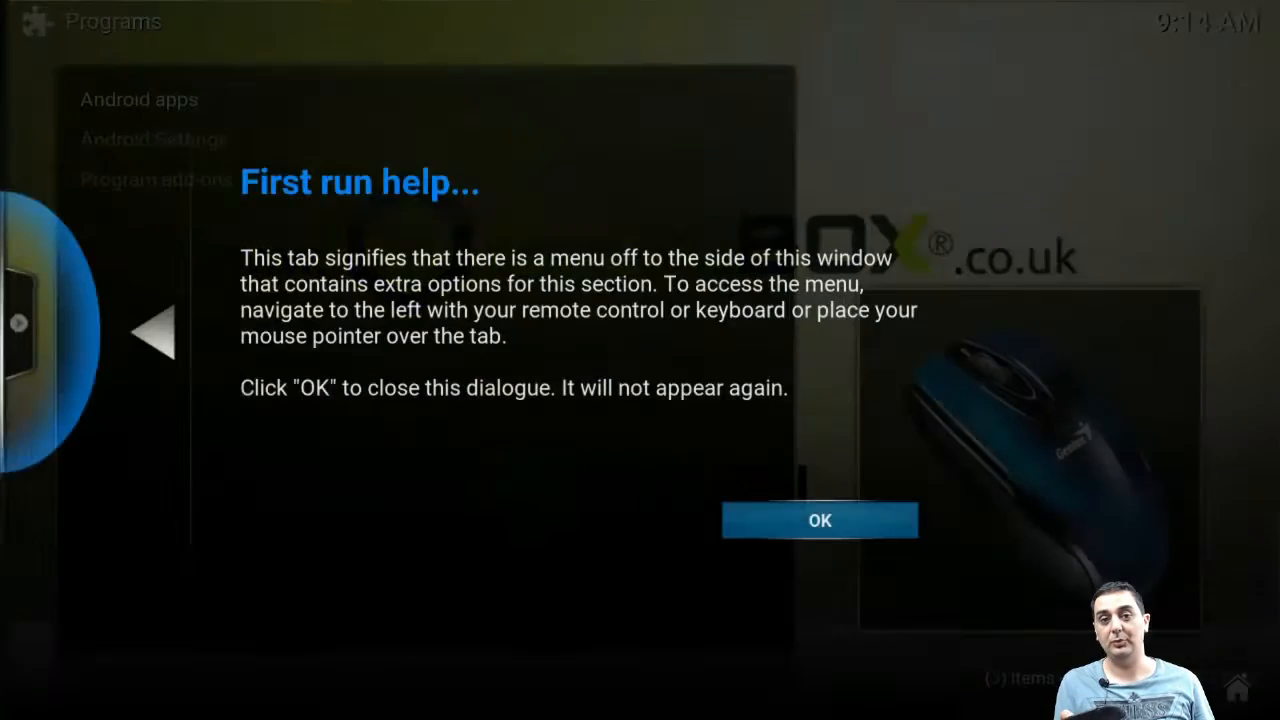
Dismiss the first-run help notice with OK.
left_click(820, 520)
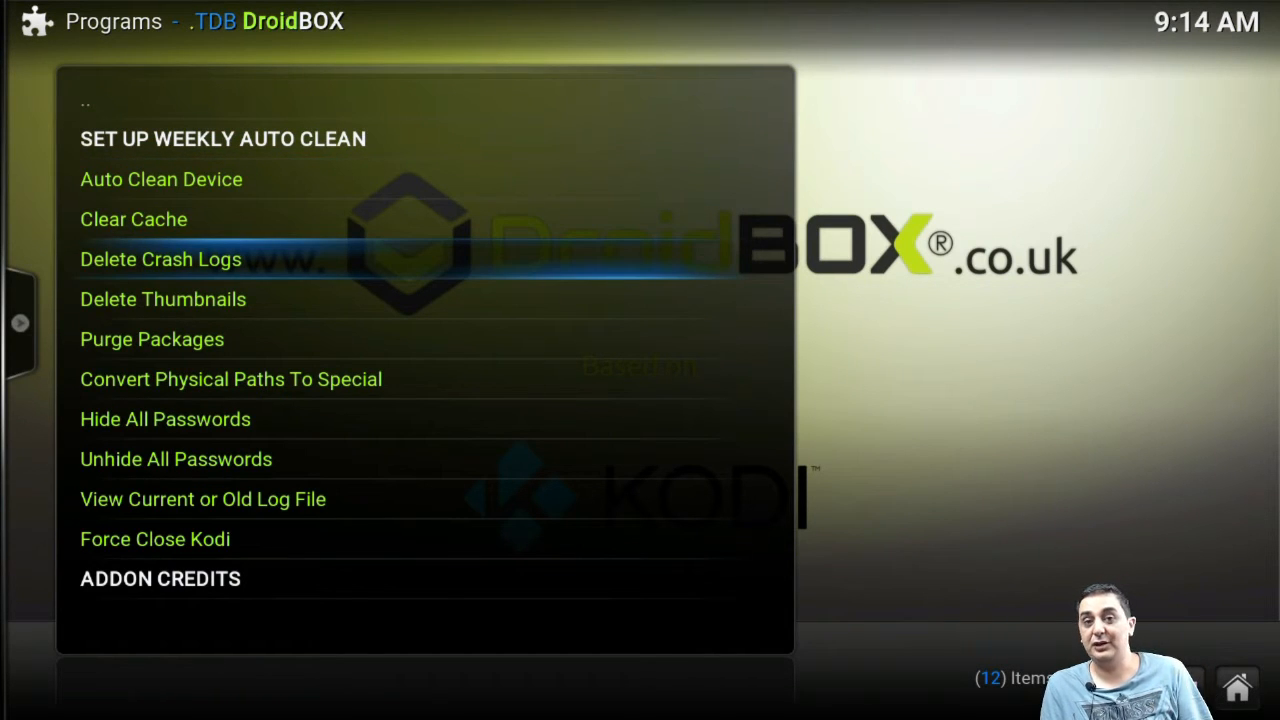
Choose 'View Current or Old Log File' from the TDB DroidBOX menu.
scroll("down", 3)
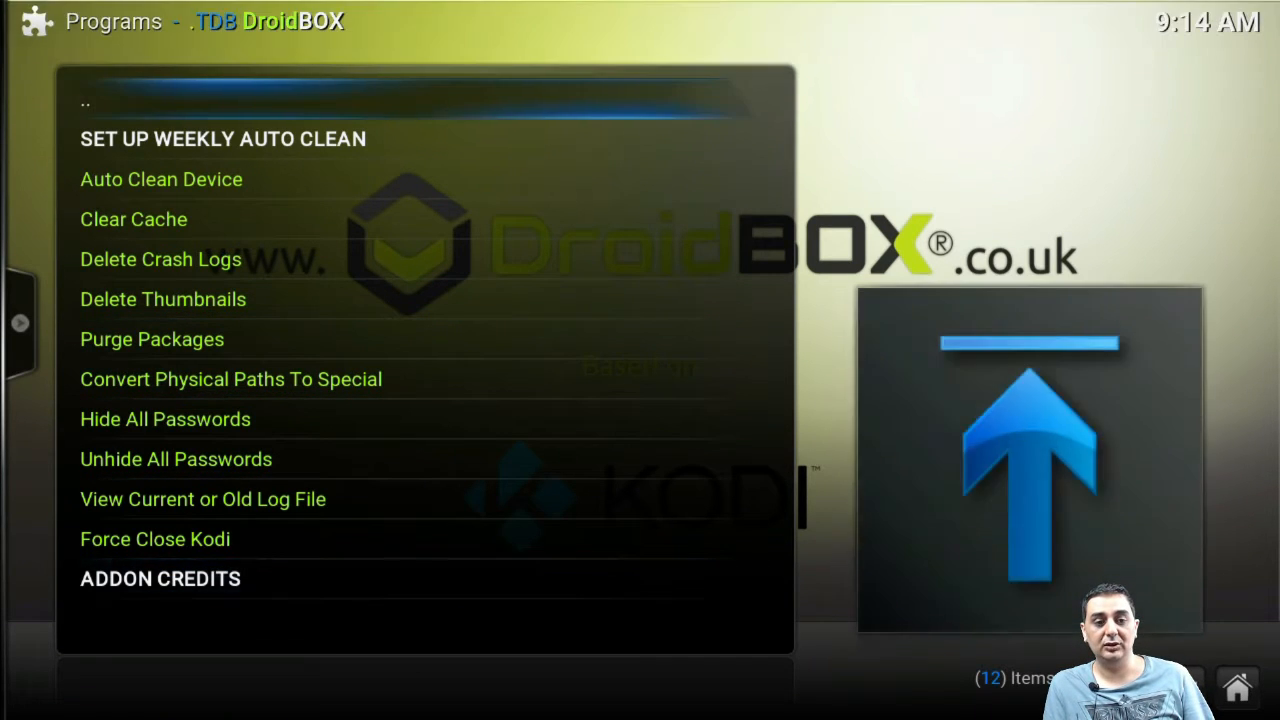
left_click(202, 500)
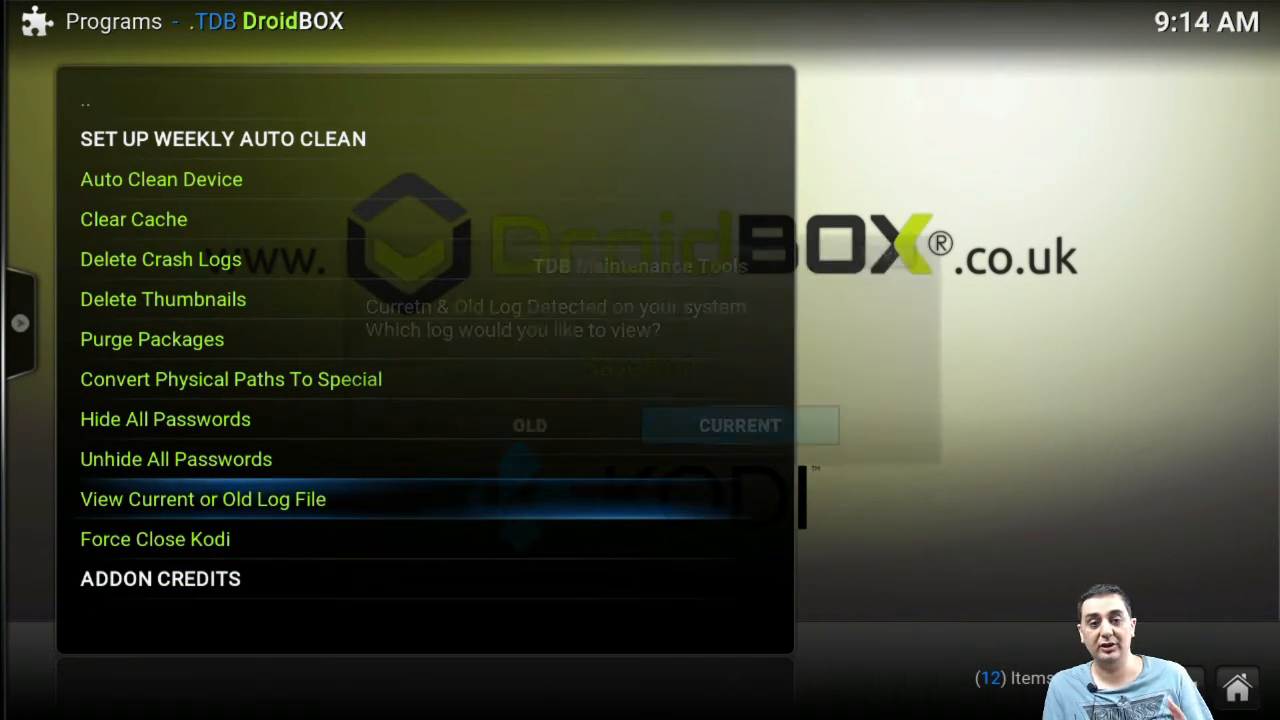
Choose CURRENT in the TDB Maintenance Tools prompt to view the current log.
left_click(202, 500)
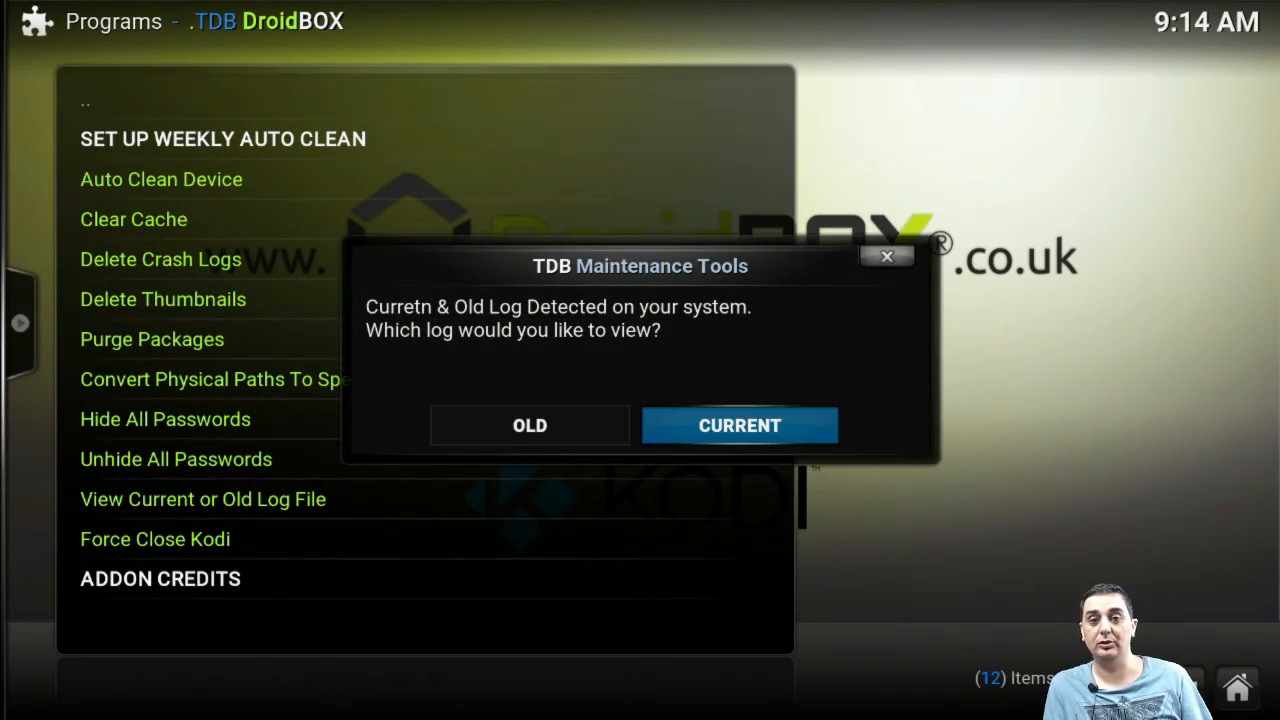
left_click(740, 424)
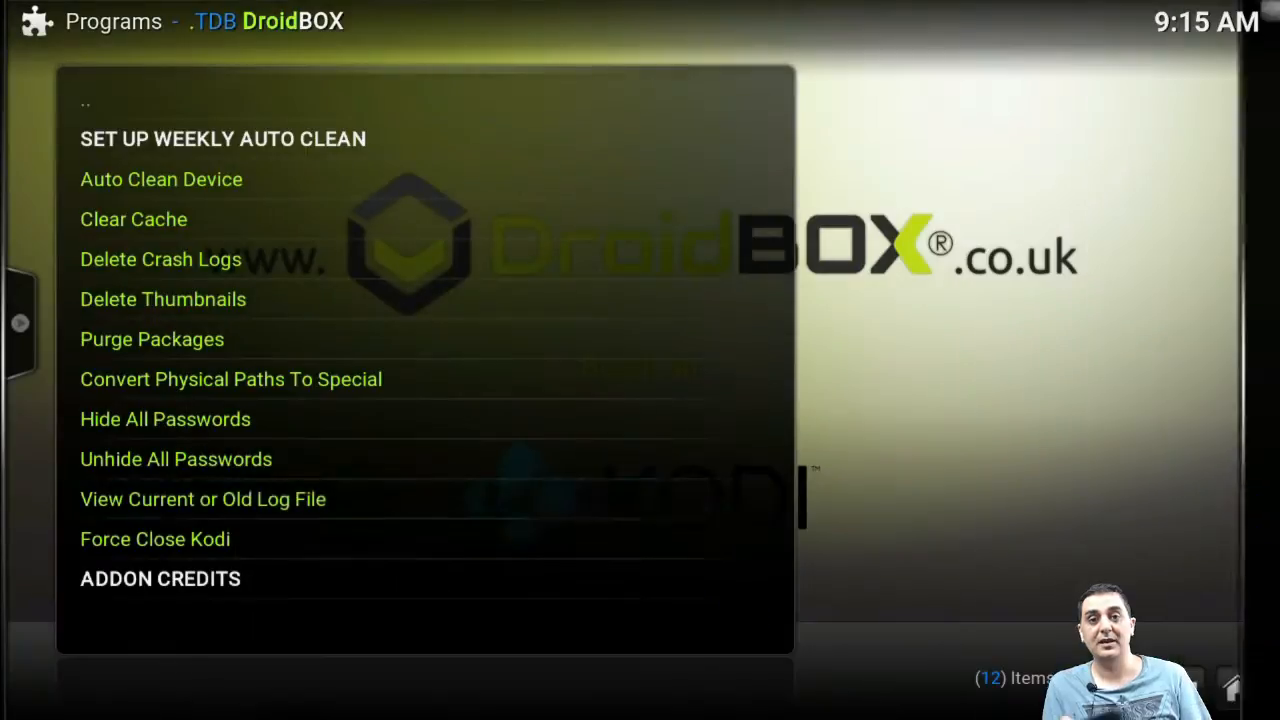
left_click(202, 500)
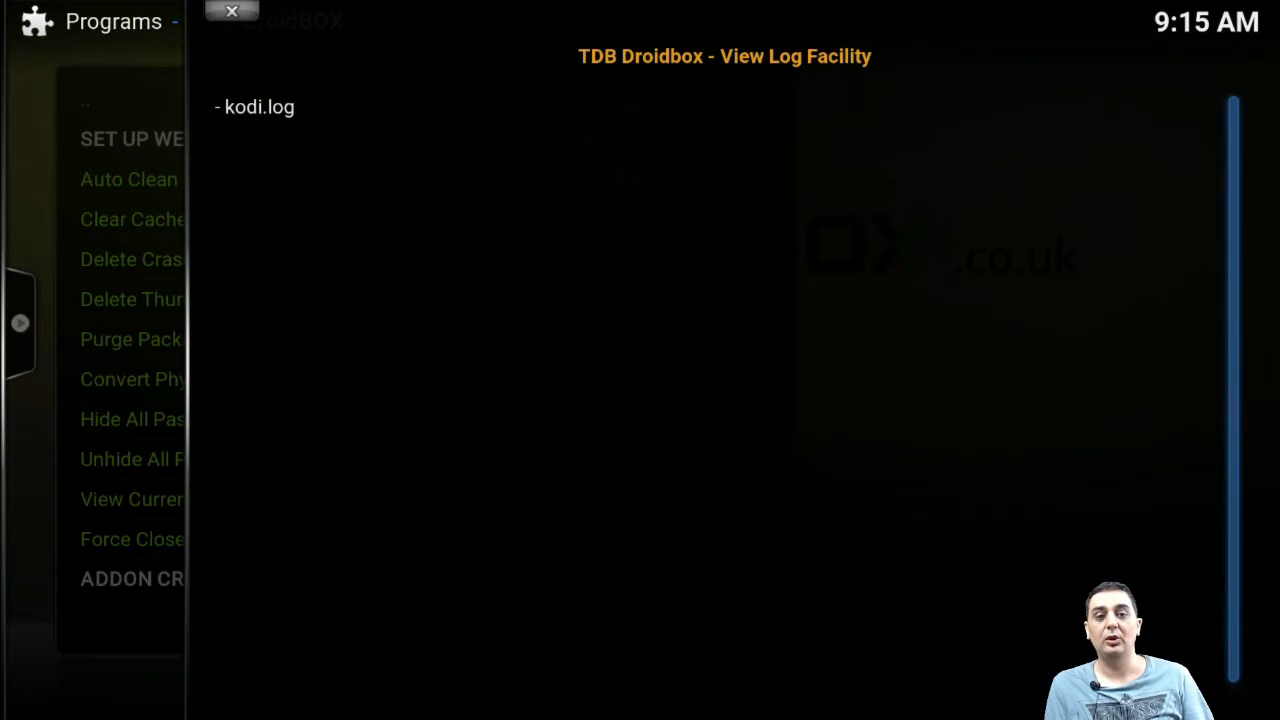
left_click(232, 12)
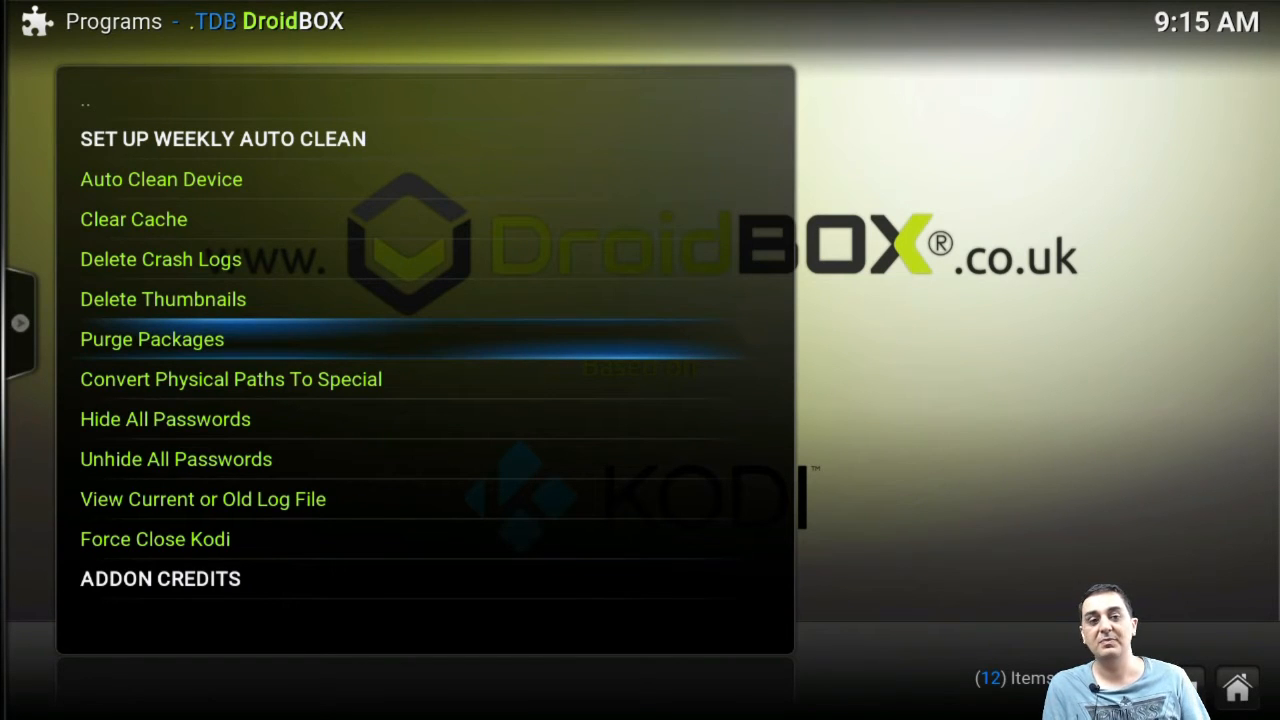
Purge Packages, confirm deleting the 4 found packages, and acknowledge completion.
left_click(152, 340)
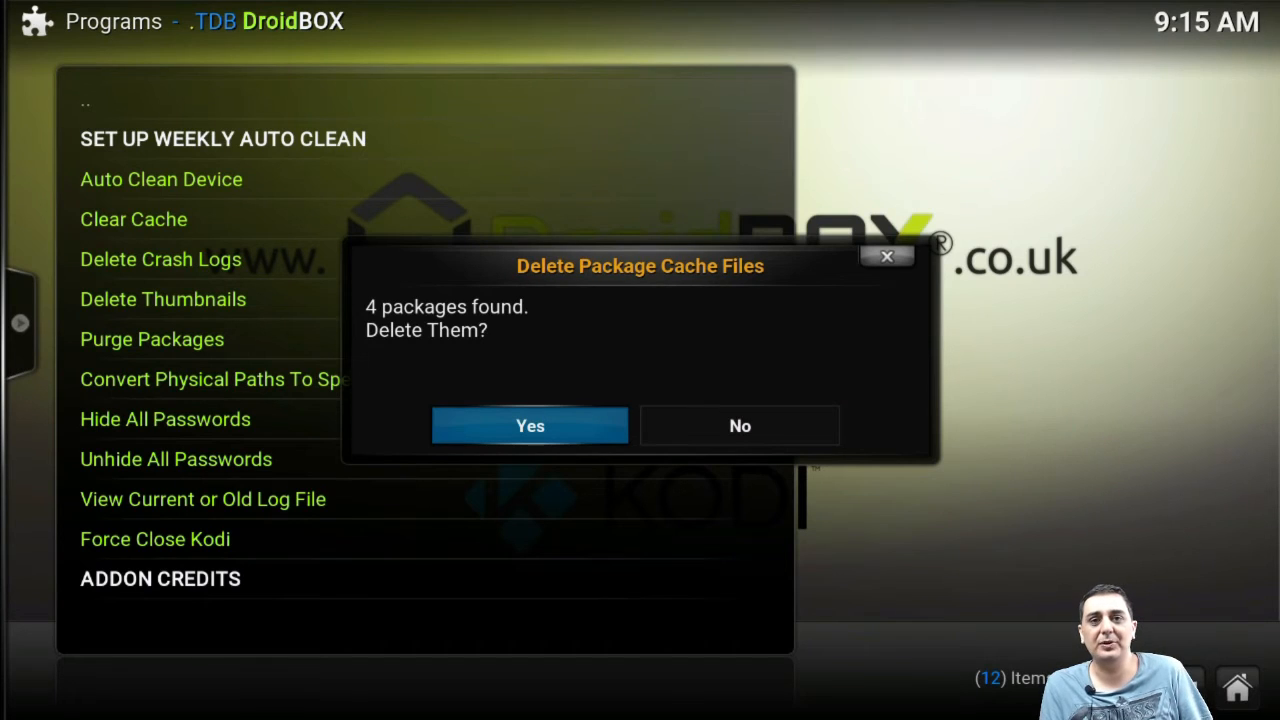
left_click(528, 424)
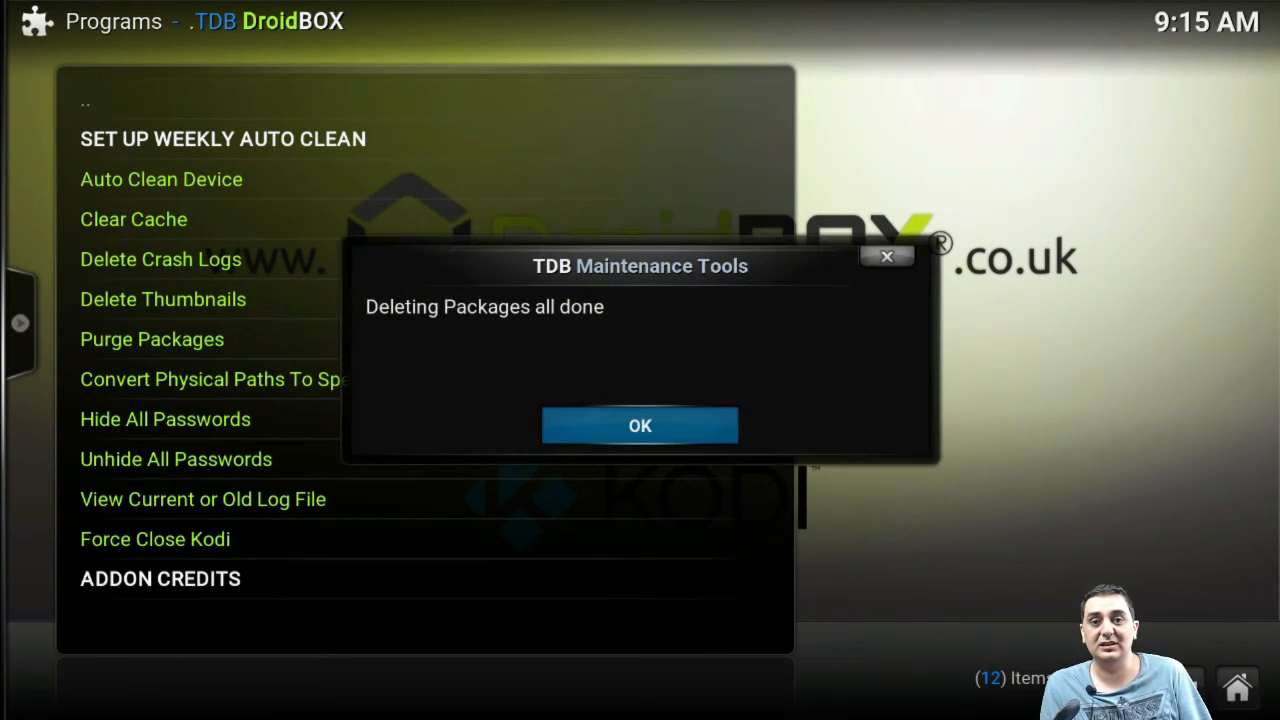
left_click(640, 424)
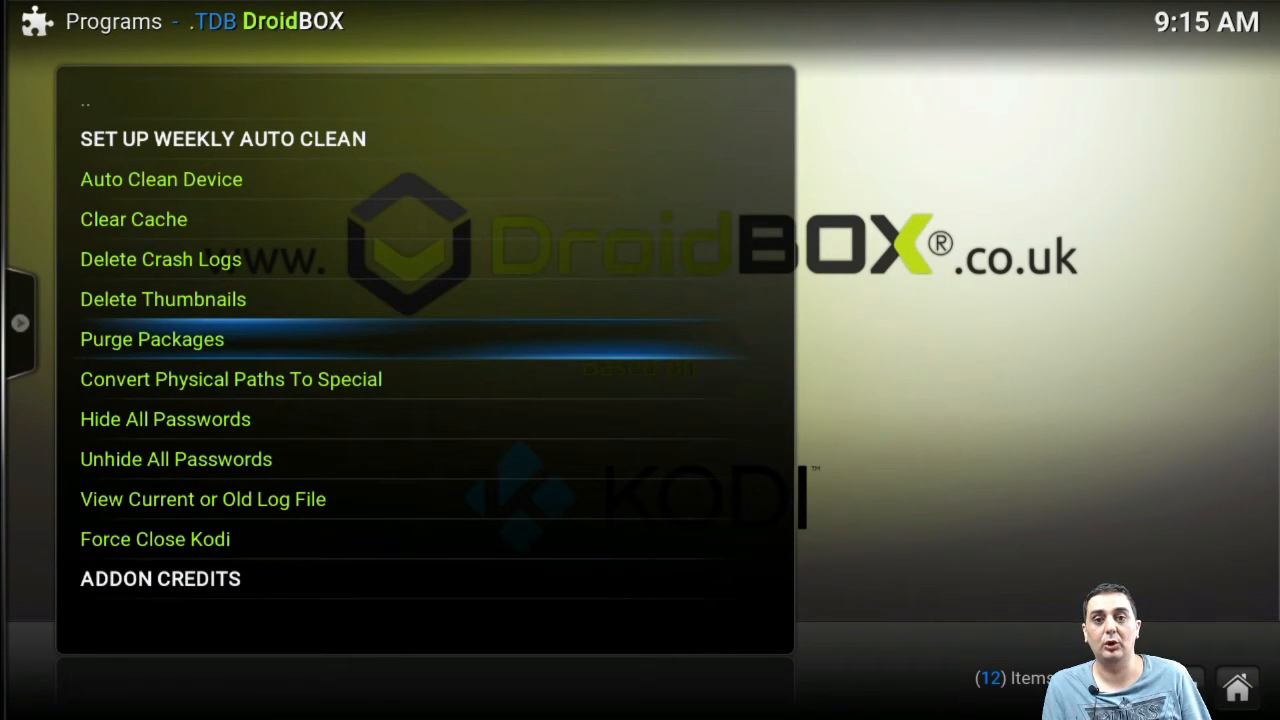